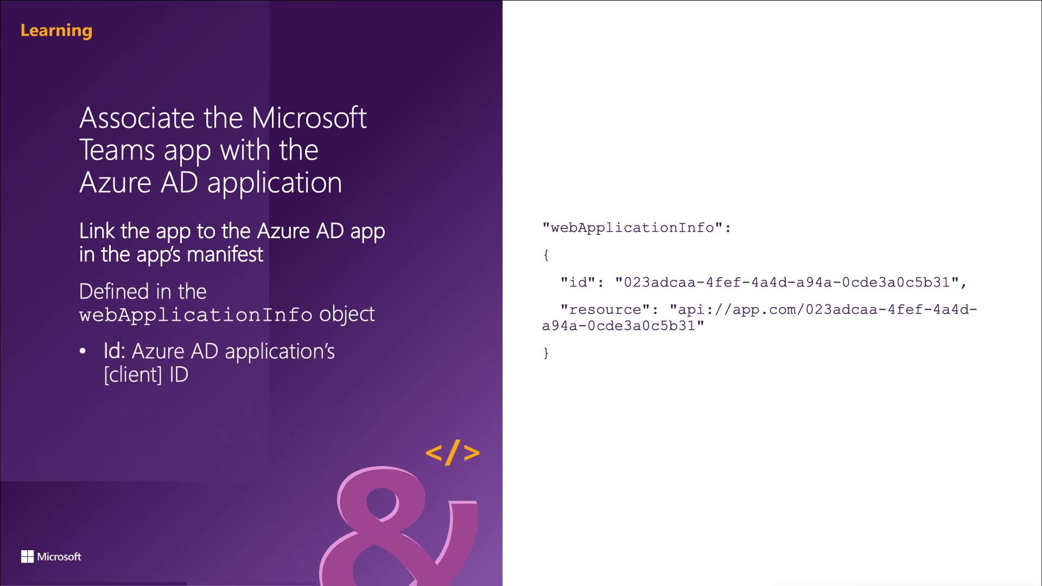
Advance the slide to show the Resource bullet explaining the add-in's Azure AD URI.
key("right")
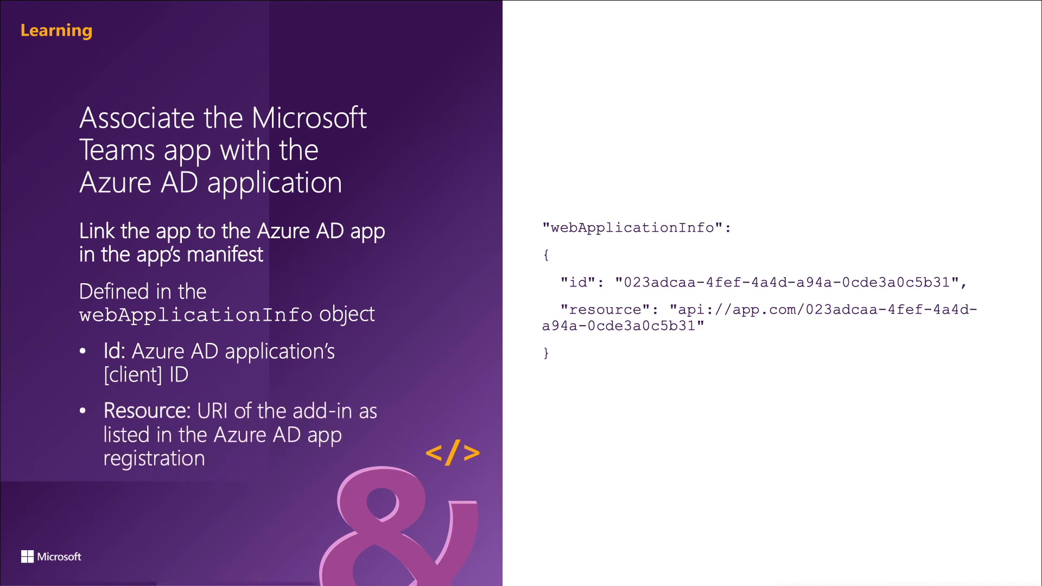